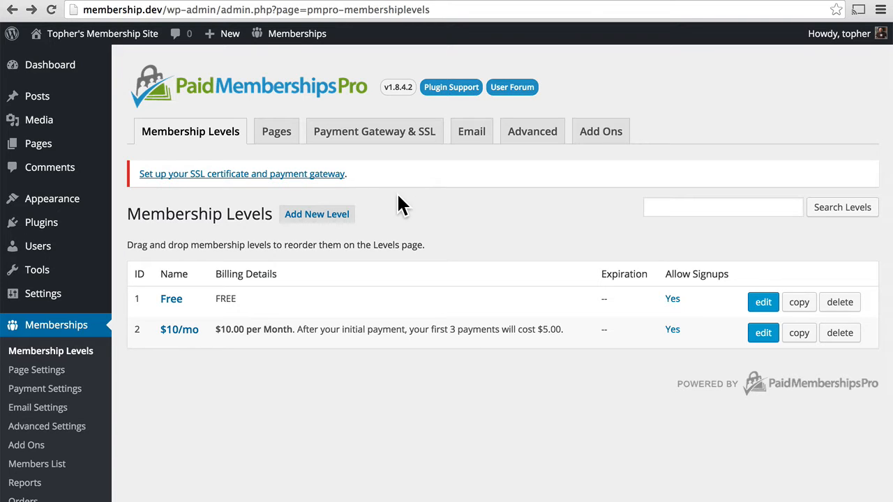
pyautogui.moveTo(73, 98)
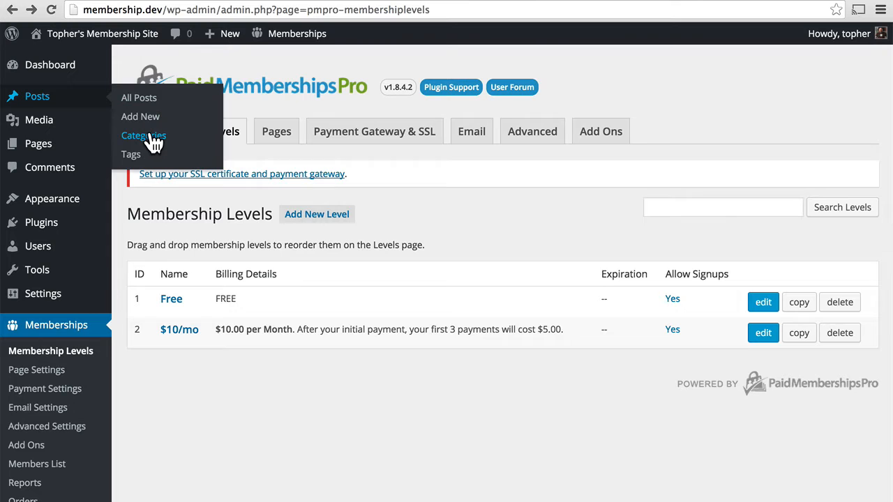
# - Review the Content Settings categories of the Free and $10/mo membership levels
pyautogui.click(142, 136)
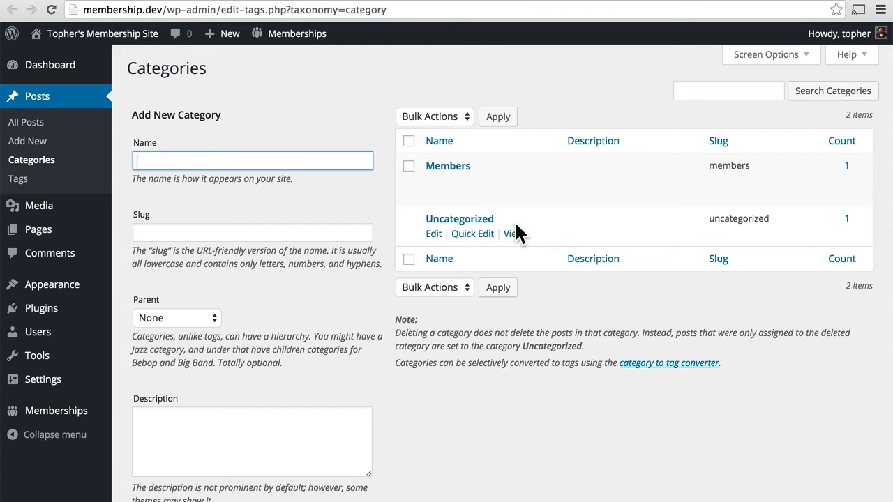
pyautogui.moveTo(555, 282)
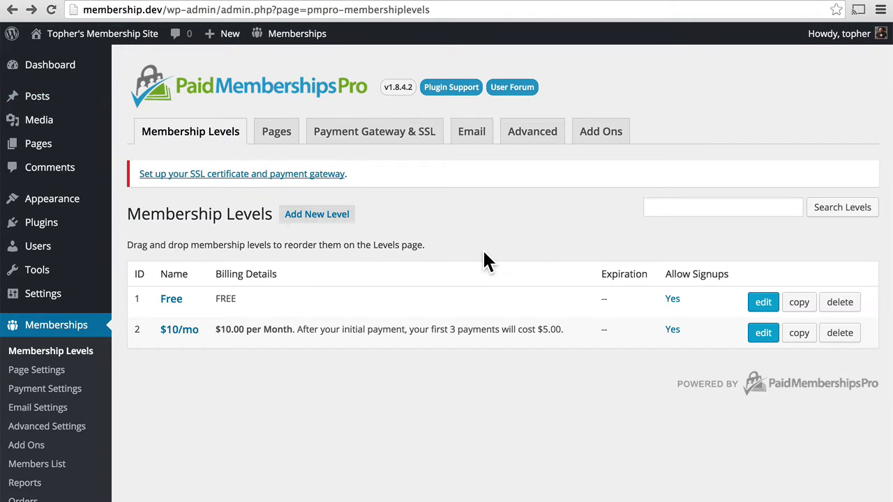
pyautogui.moveTo(98, 368)
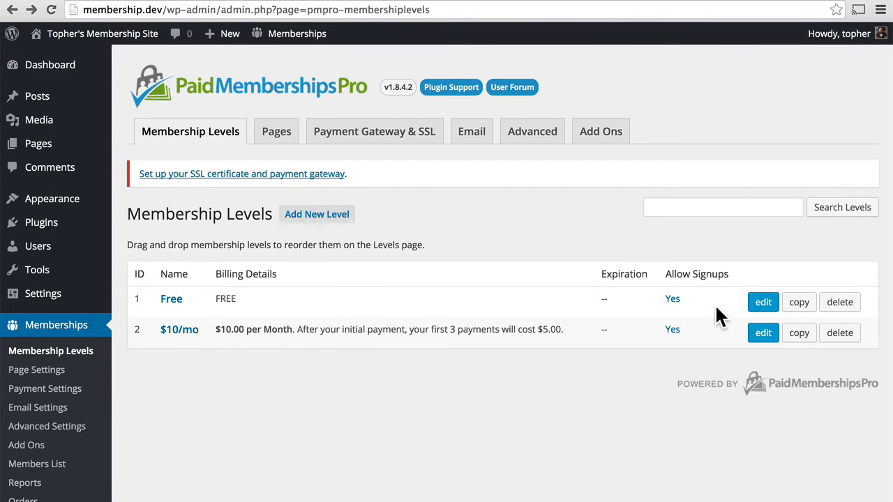
pyautogui.click(761, 301)
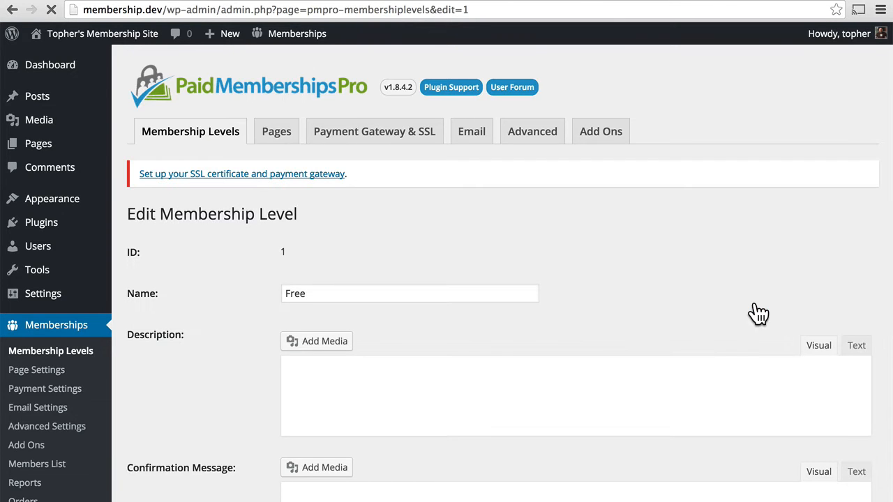
pyautogui.scroll(-3)
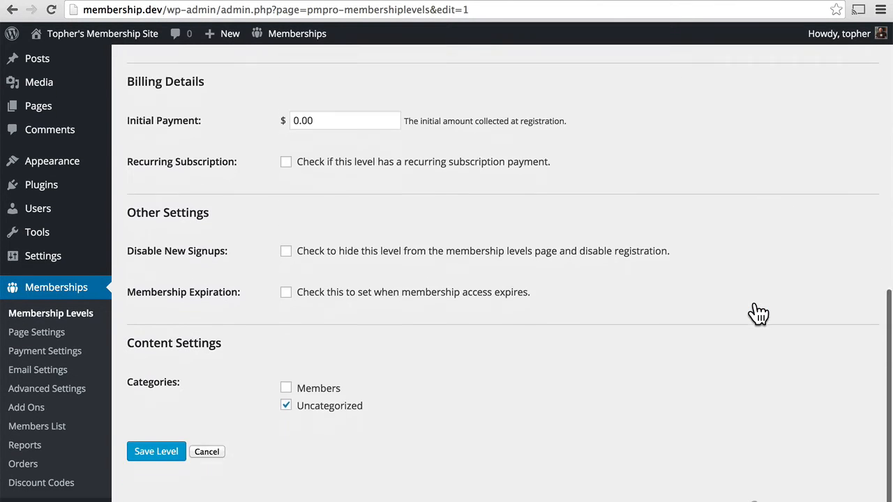
pyautogui.scroll(-3)
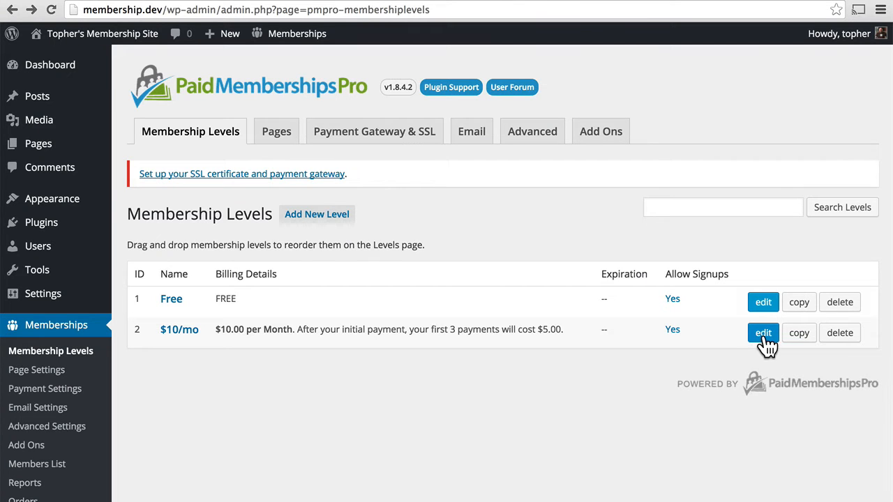
pyautogui.click(763, 332)
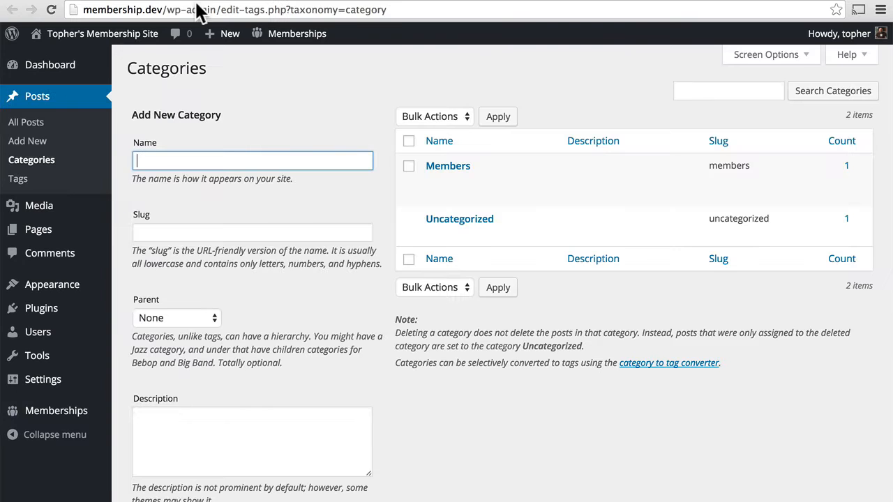
# - Edit 'This is a free post!' and remove its Free level requirement and Members category
pyautogui.click(25, 121)
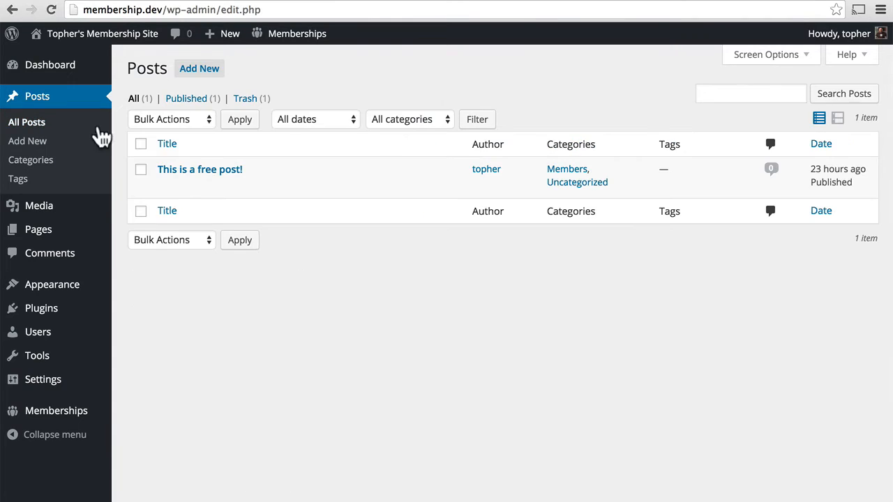
pyautogui.click(200, 169)
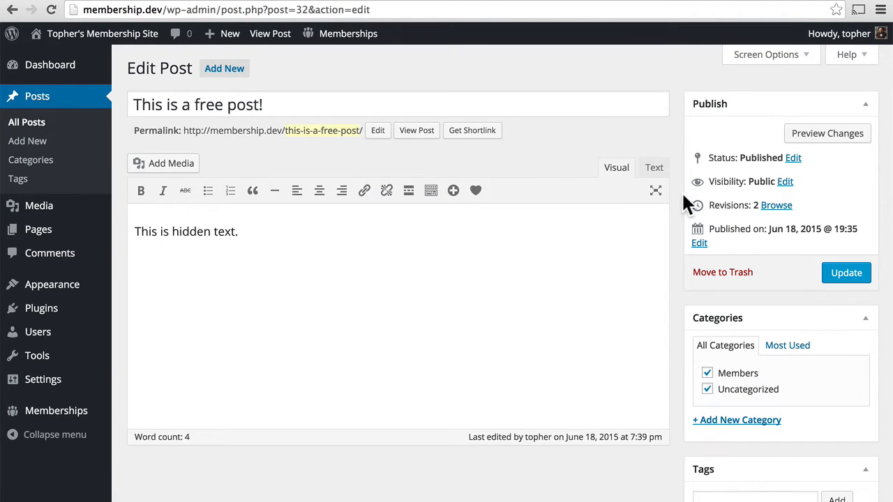
pyautogui.moveTo(825, 391)
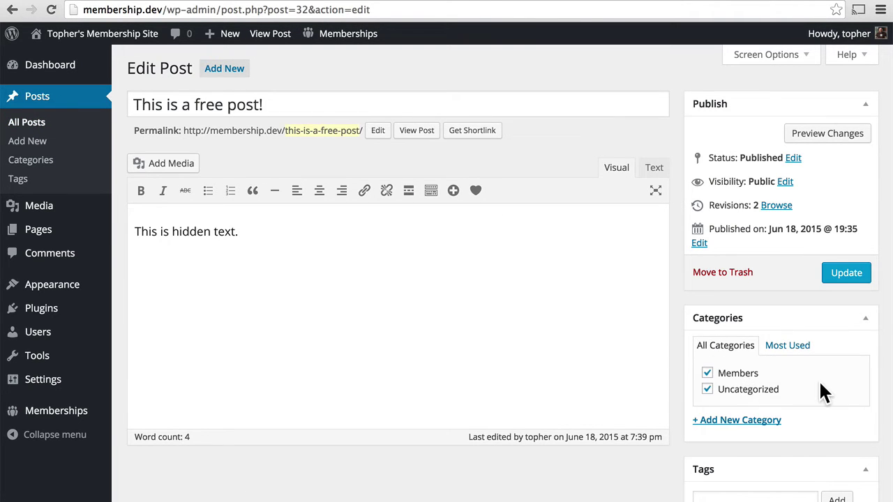
pyautogui.scroll(-3)
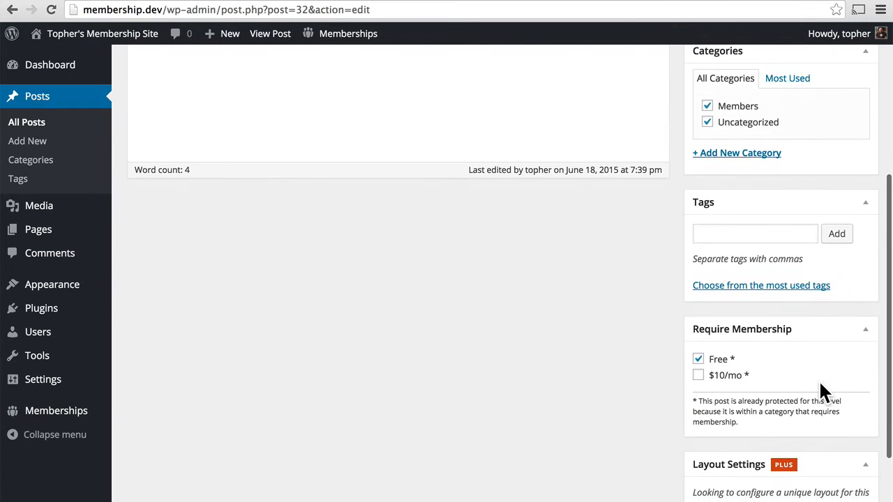
pyautogui.scroll(-3)
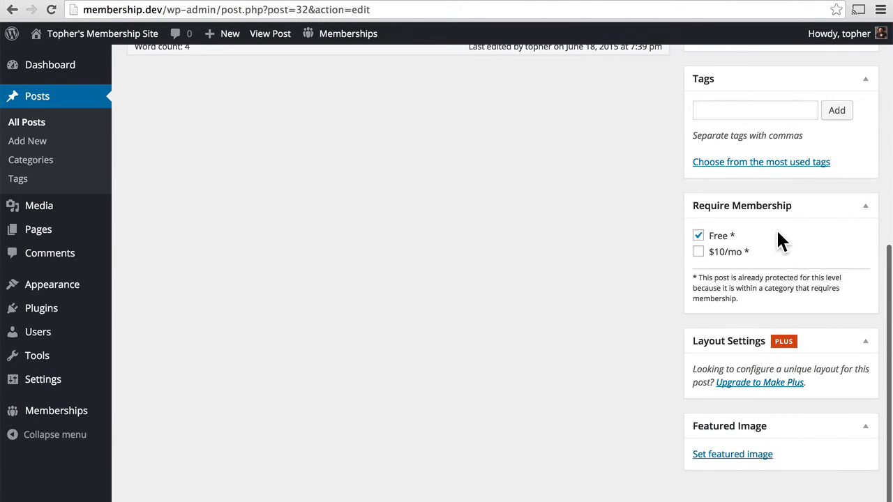
pyautogui.moveTo(697, 209)
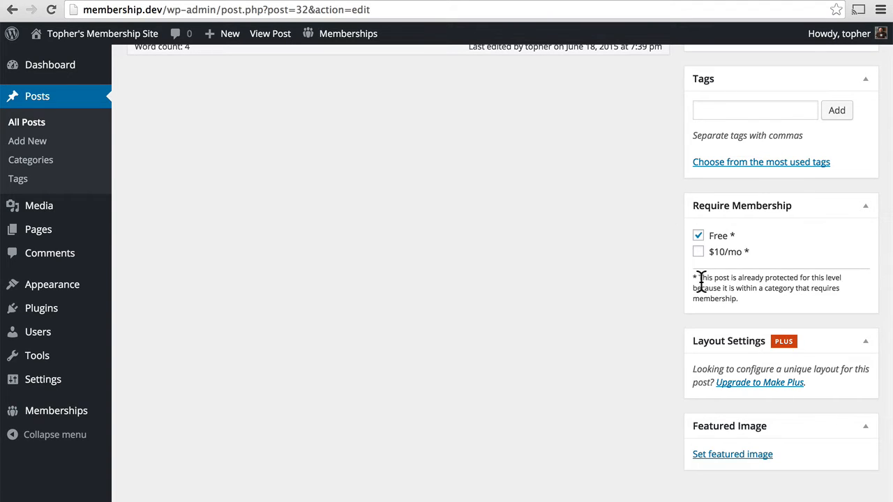
pyautogui.moveTo(746, 314)
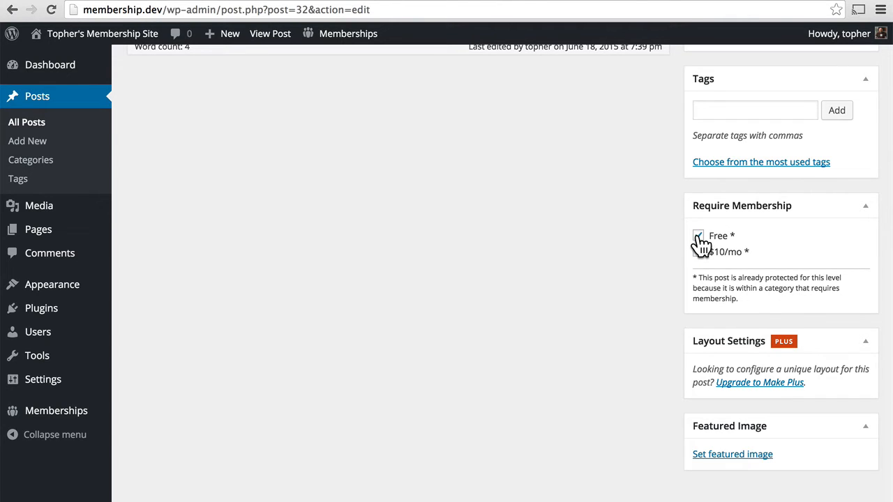
pyautogui.click(697, 234)
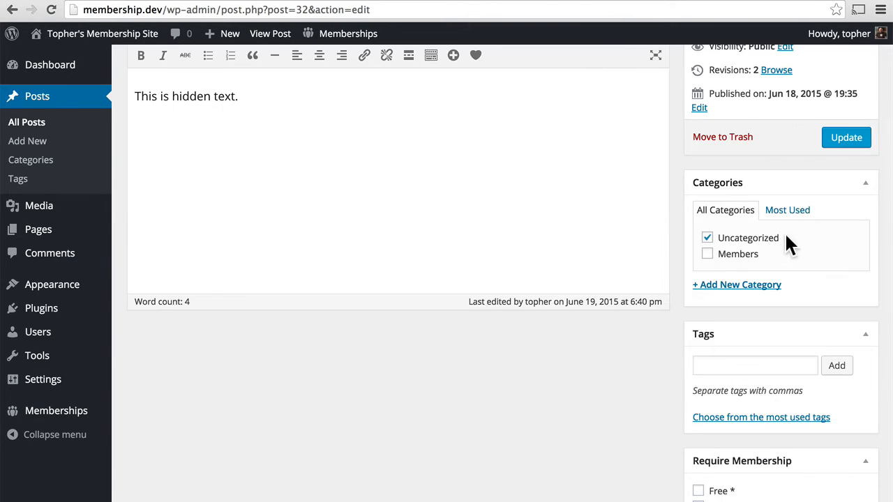
pyautogui.moveTo(817, 245)
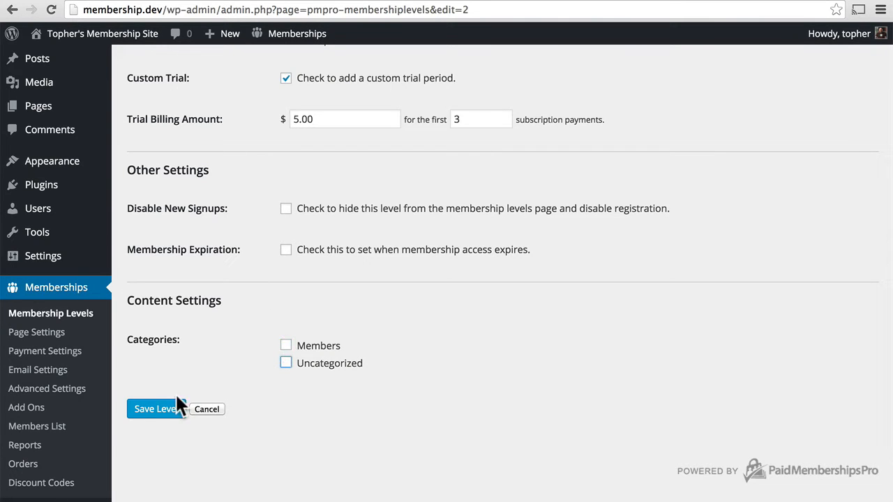
# - Save the $10/mo level with no protected categories and return to the post editor
pyautogui.click(155, 408)
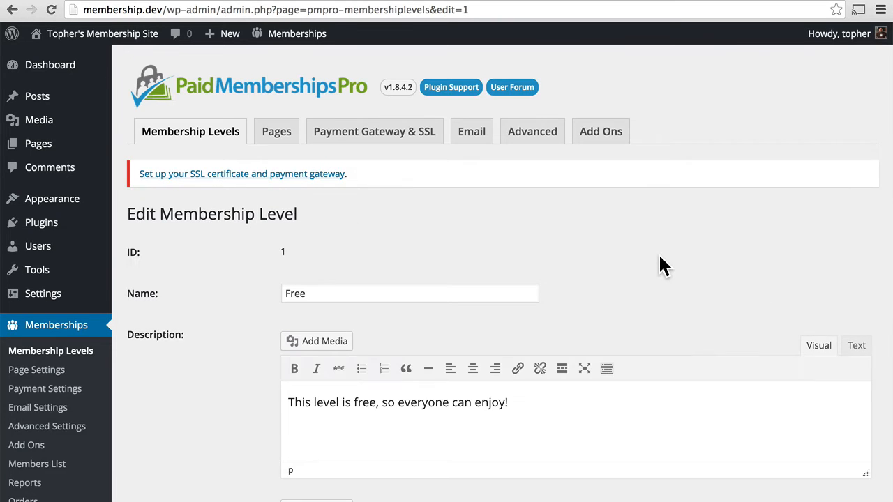
pyautogui.scroll(-3)
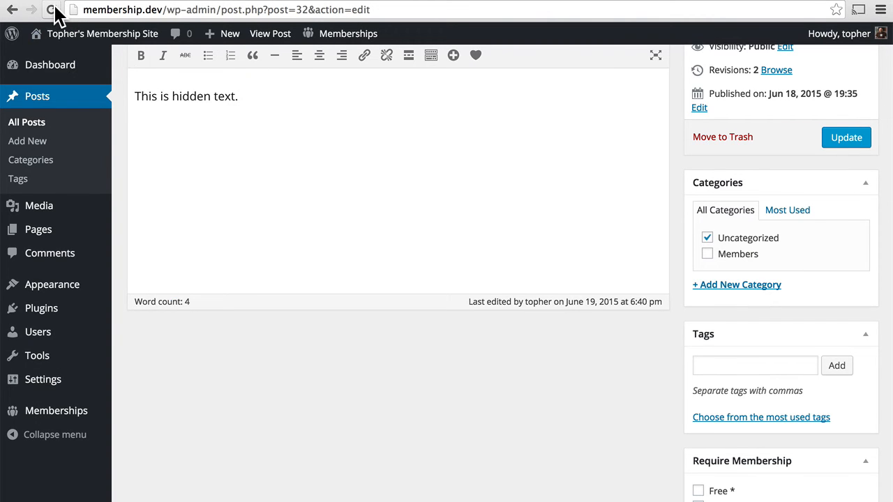
# - Update the post, then require the $10/mo membership level for it and save again
pyautogui.click(846, 137)
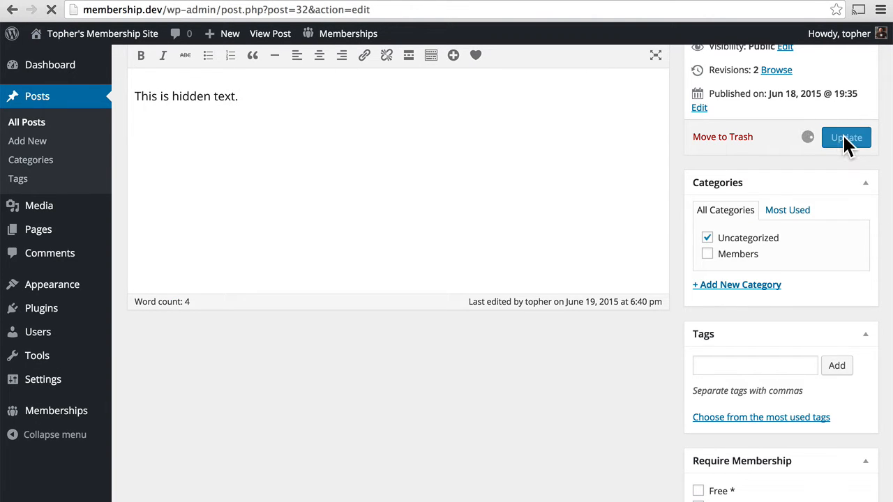
pyautogui.click(845, 137)
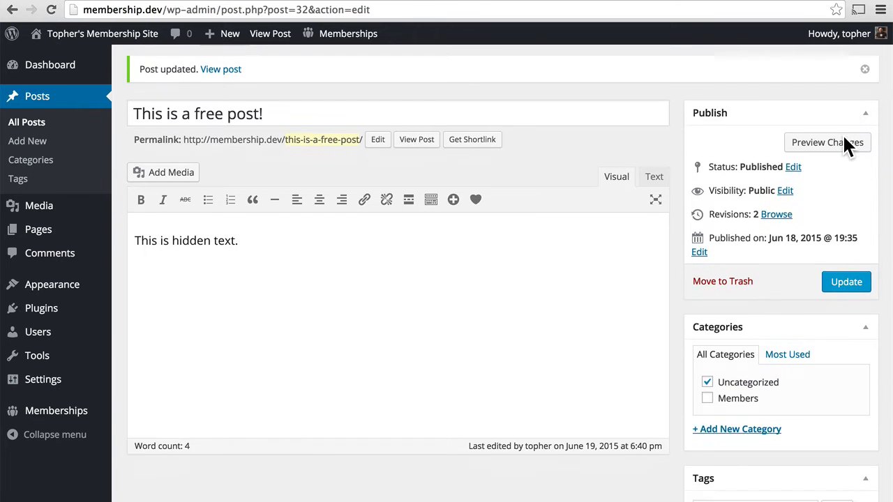
pyautogui.scroll(-3)
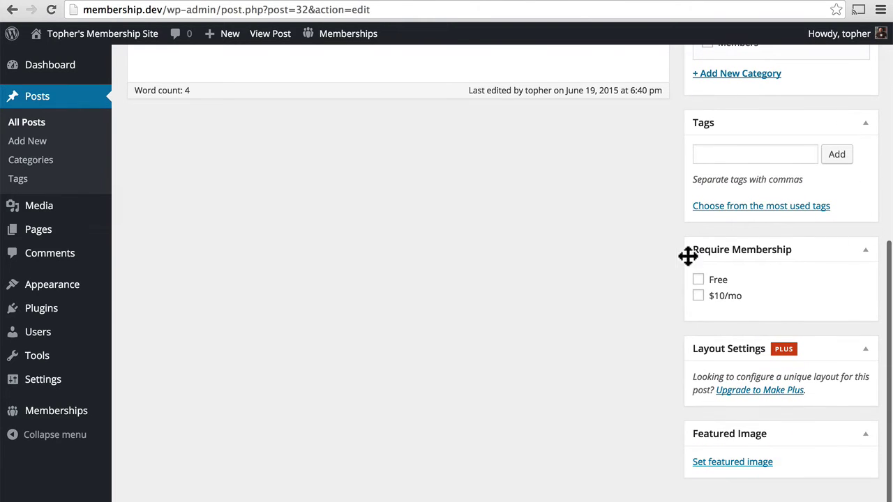
pyautogui.moveTo(759, 318)
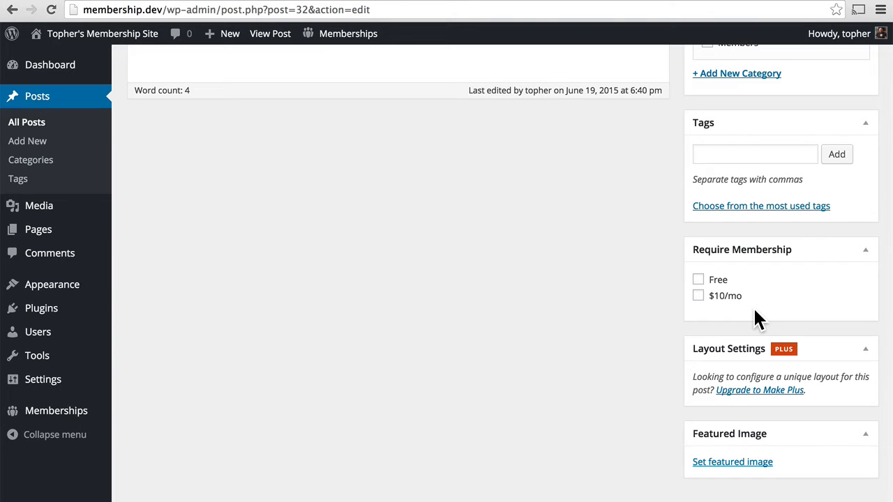
pyautogui.click(697, 296)
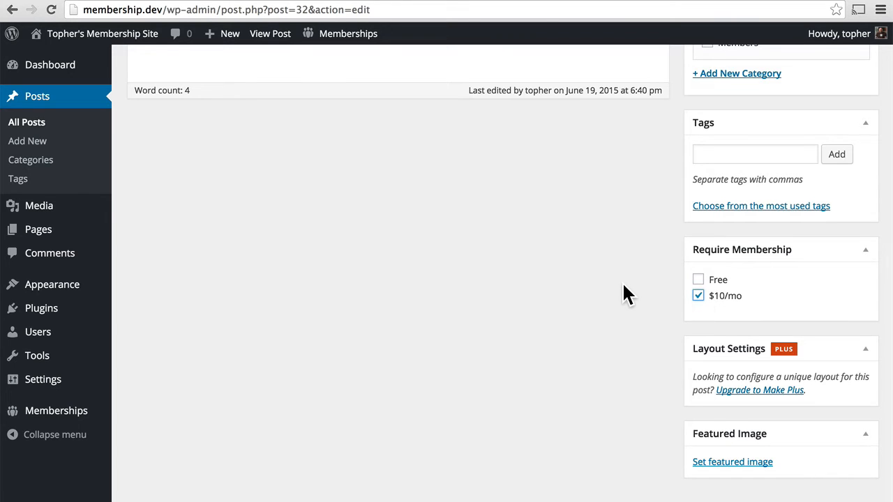
pyautogui.click(842, 312)
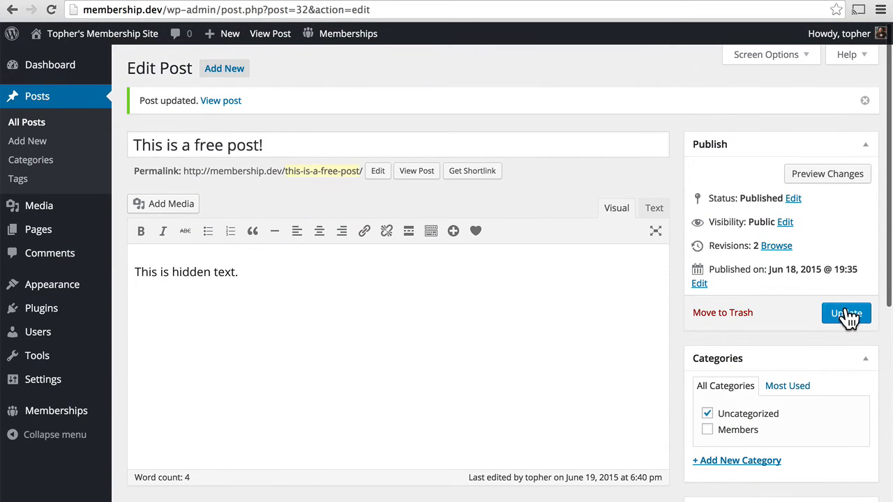
pyautogui.click(846, 312)
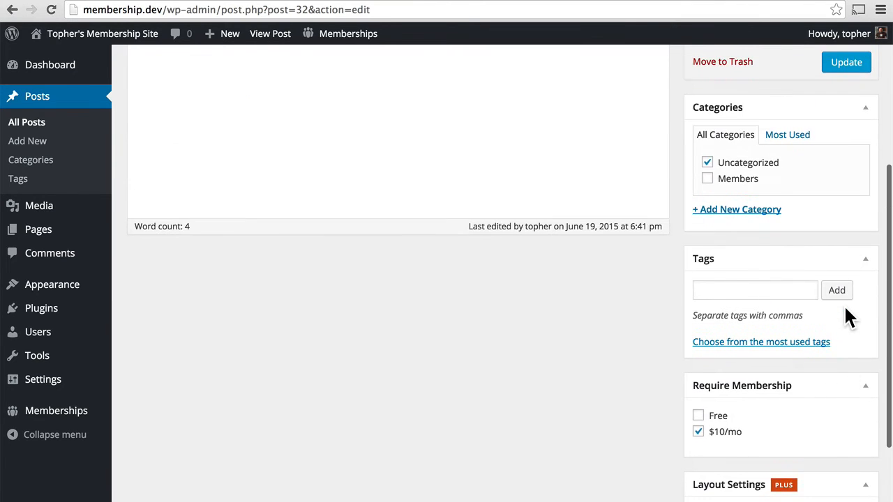
pyautogui.scroll(-3)
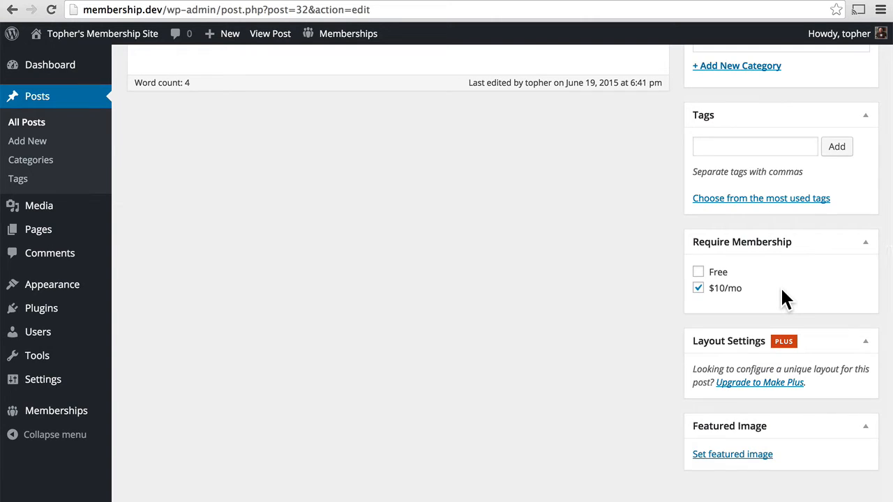
pyautogui.moveTo(39, 228)
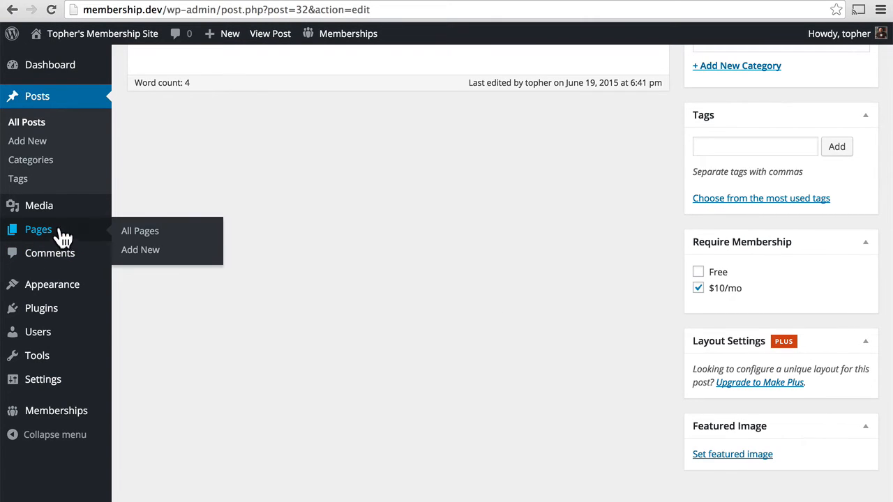
# - Create a new page titled 'Test Page' with the Default Template and publish it
pyautogui.click(139, 250)
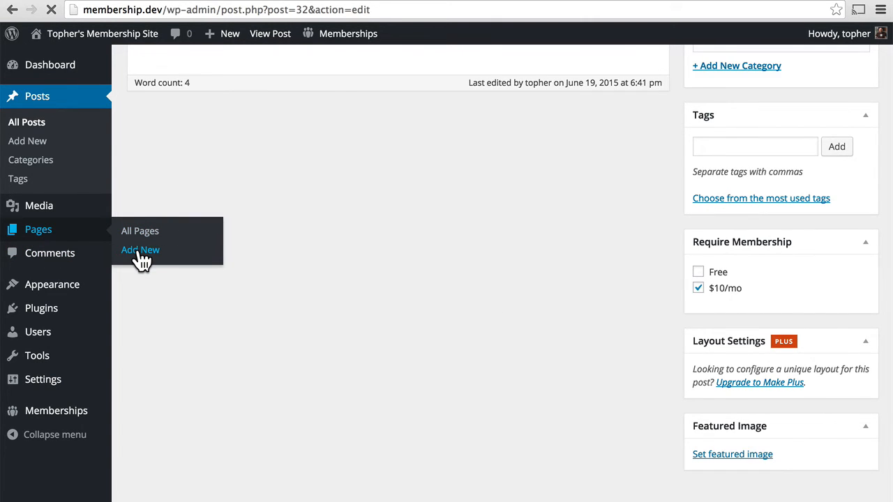
pyautogui.click(140, 250)
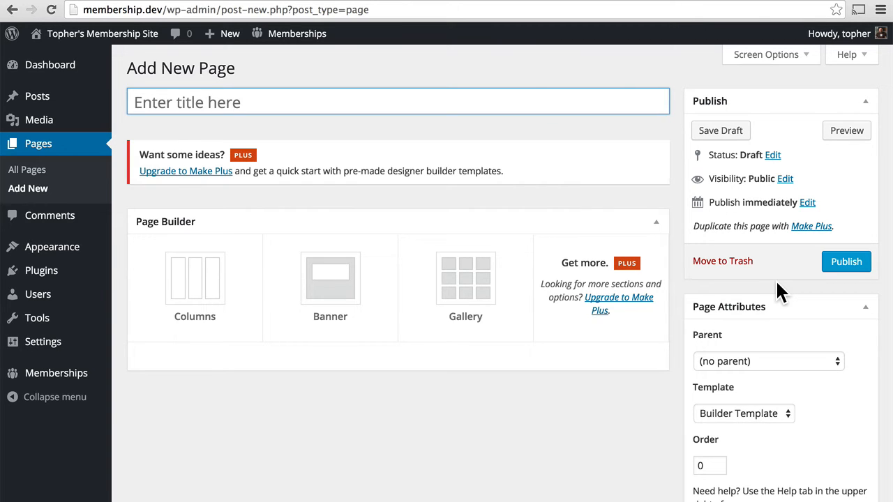
pyautogui.scroll(-3)
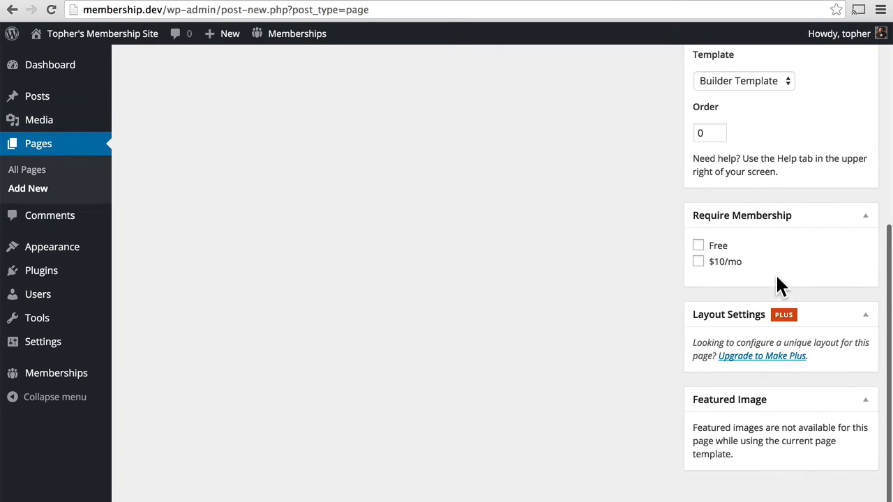
pyautogui.moveTo(759, 262)
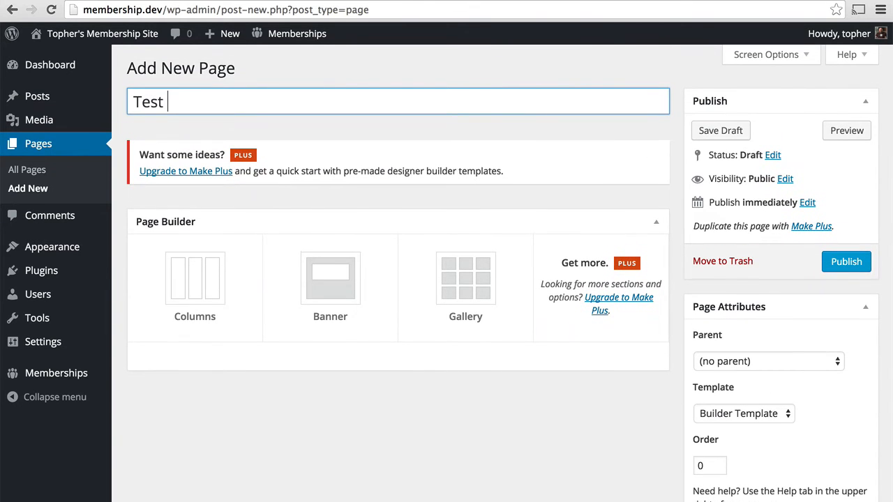
pyautogui.write('Page')
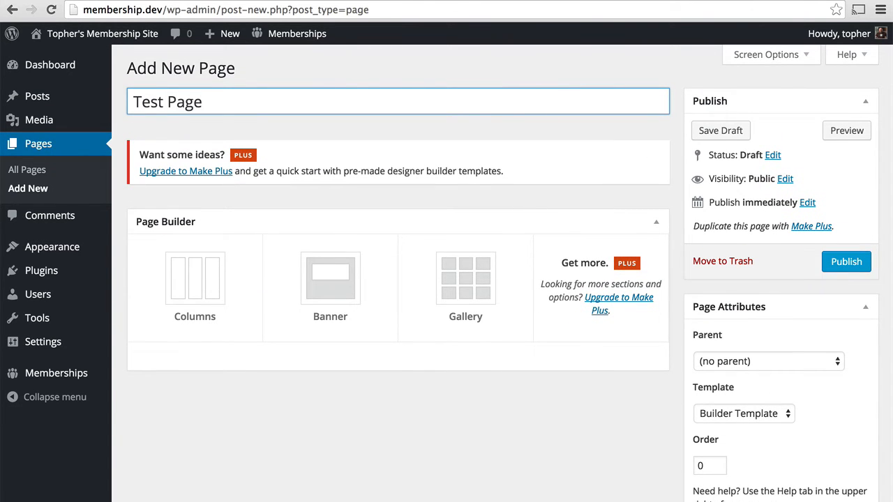
pyautogui.click(742, 413)
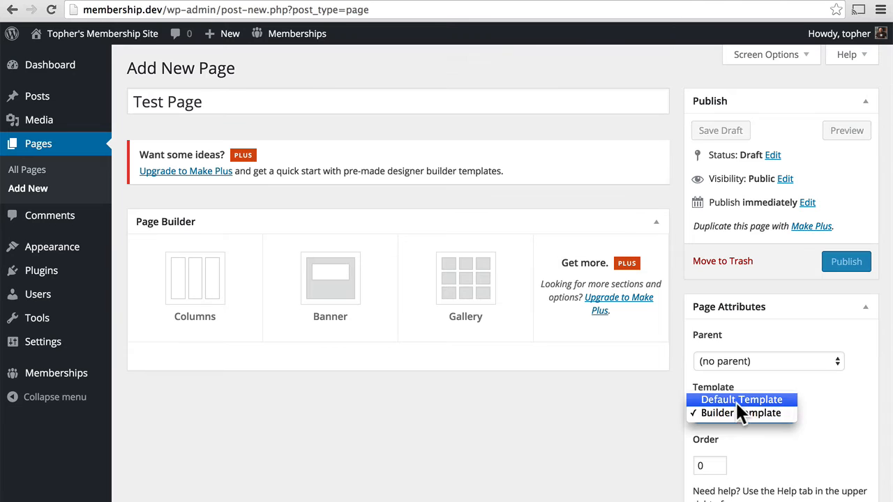
pyautogui.click(742, 399)
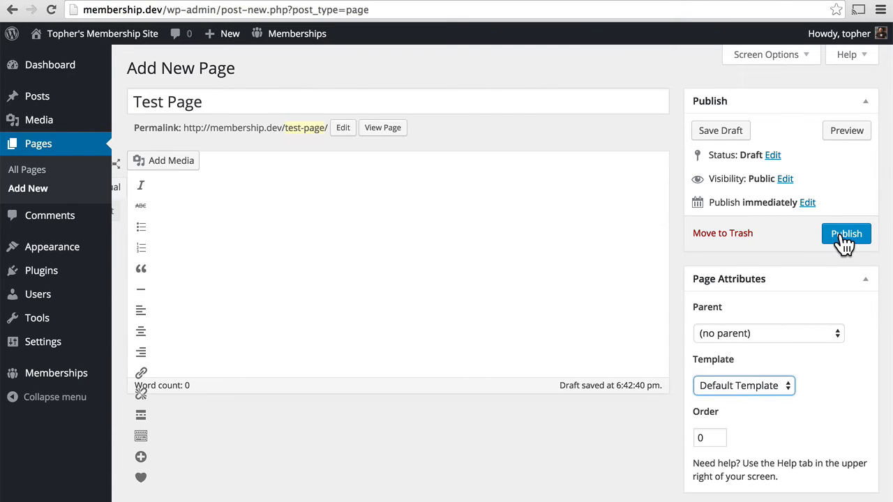
pyautogui.click(845, 234)
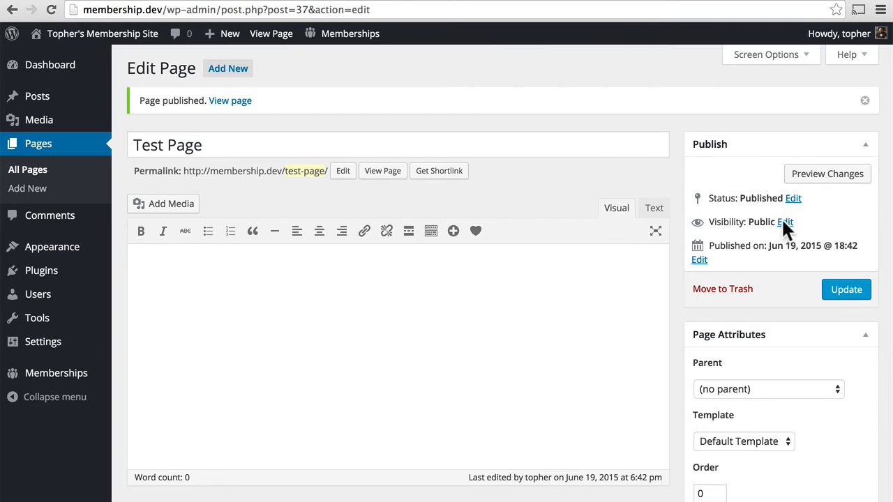
# - Add the text 'Free content' to Test Page, update it, and view the live page
pyautogui.scroll(-3)
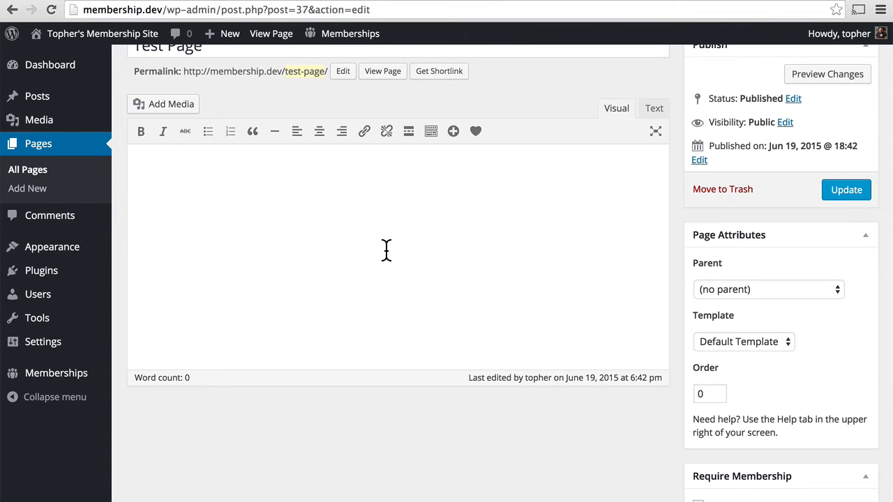
pyautogui.click(385, 251)
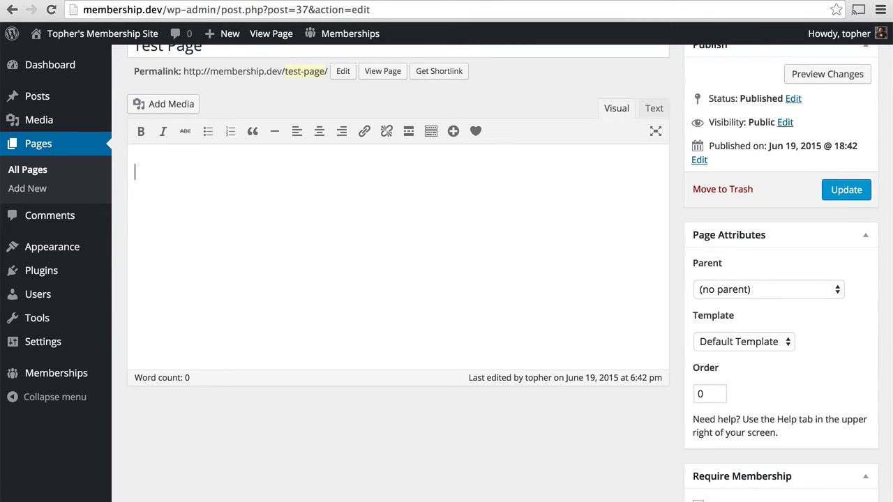
pyautogui.write('Free content')
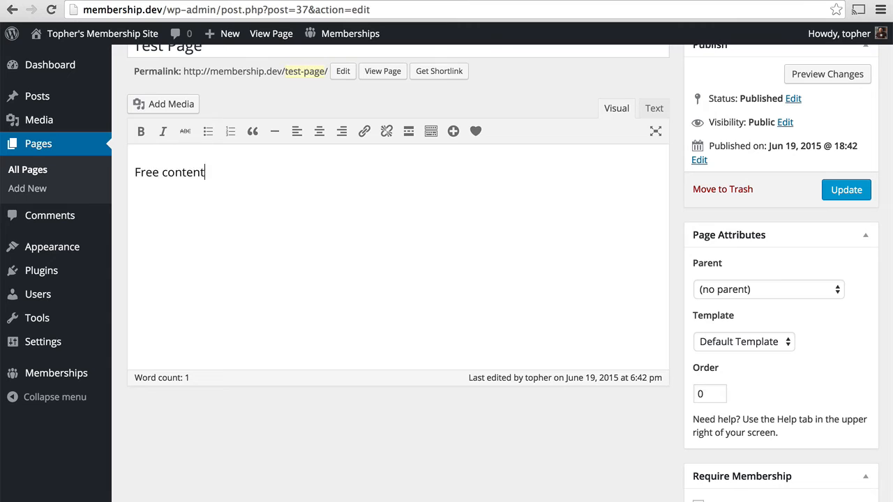
pyautogui.click(845, 190)
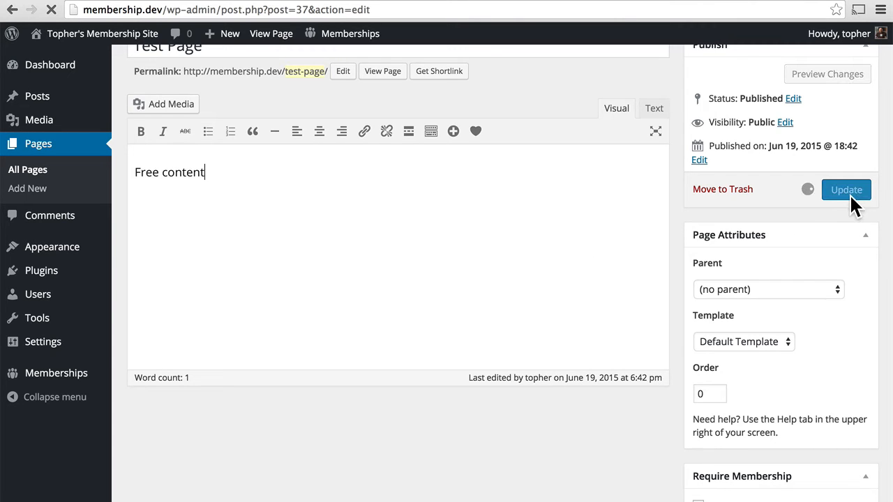
pyautogui.click(846, 190)
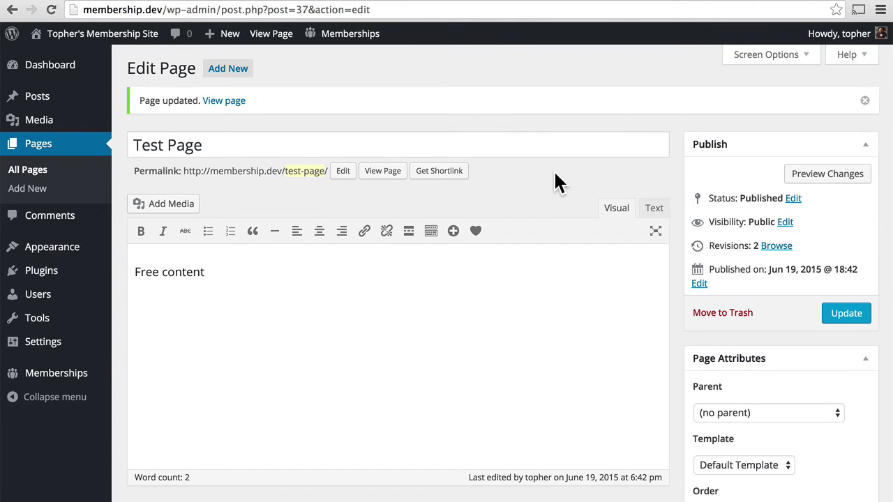
pyautogui.moveTo(536, 218)
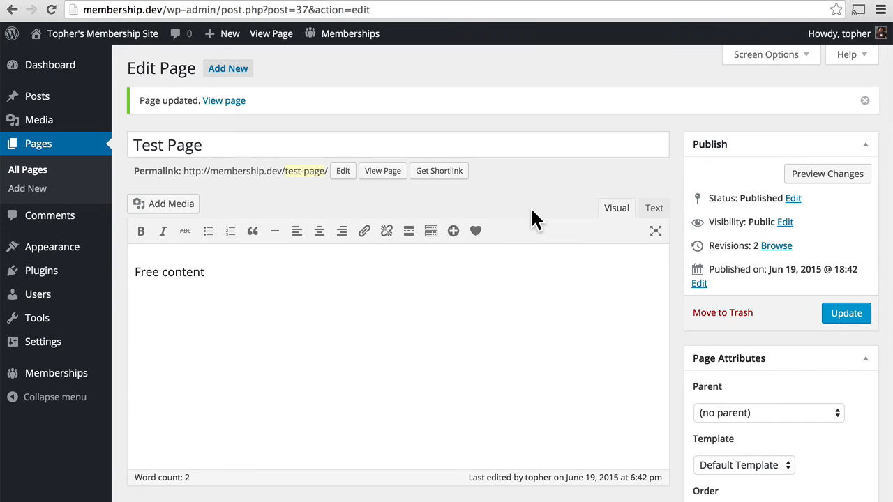
pyautogui.moveTo(500, 215)
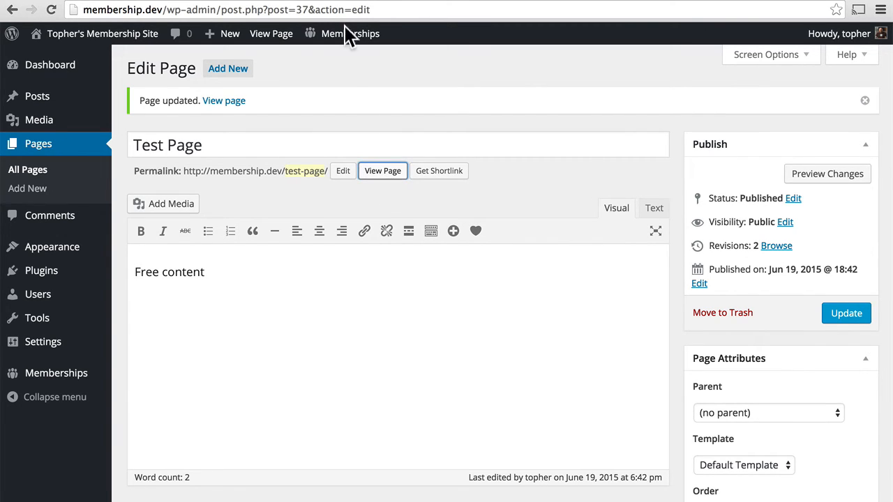
pyautogui.click(382, 170)
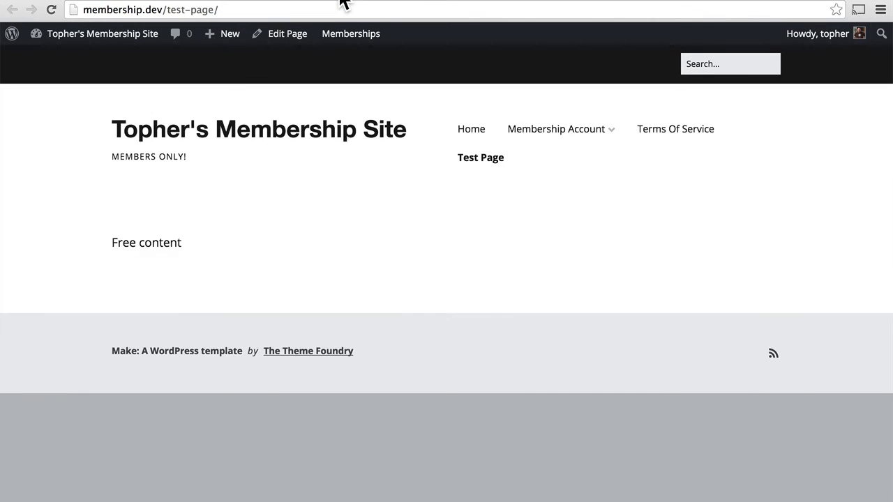
pyautogui.moveTo(360, 5)
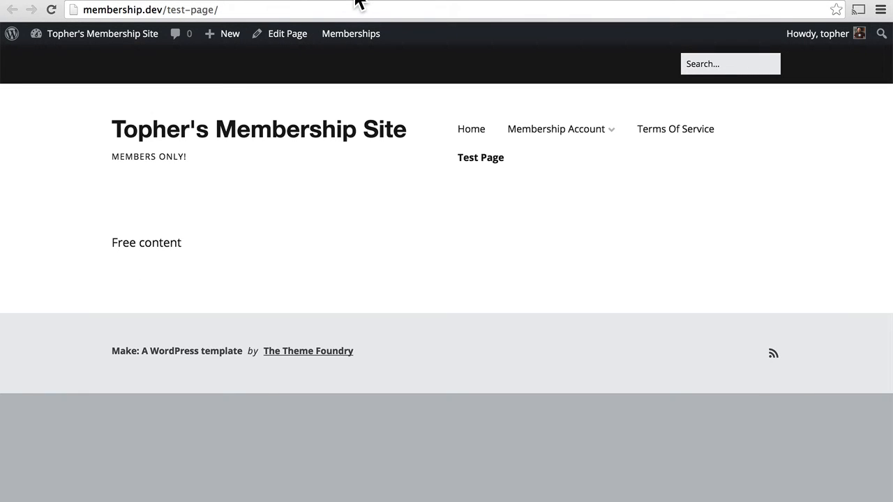
pyautogui.click(285, 33)
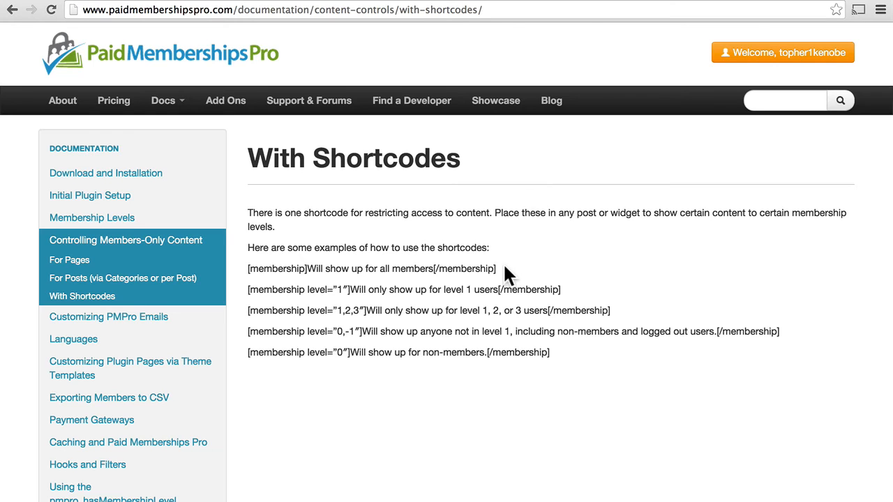
# - Select the [membership]Will show up for all members[/membership] example in the PMPro docs
pyautogui.moveTo(327, 268); pyautogui.dragTo(497, 268)
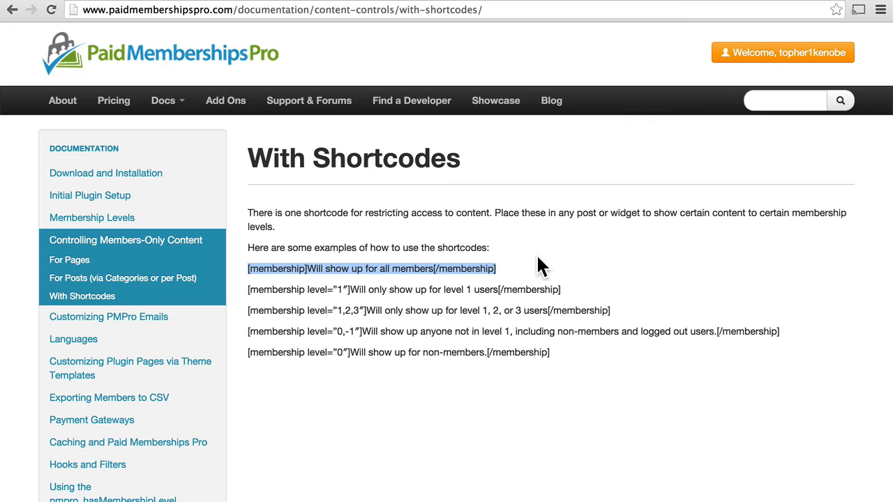
pyautogui.moveTo(215, 17)
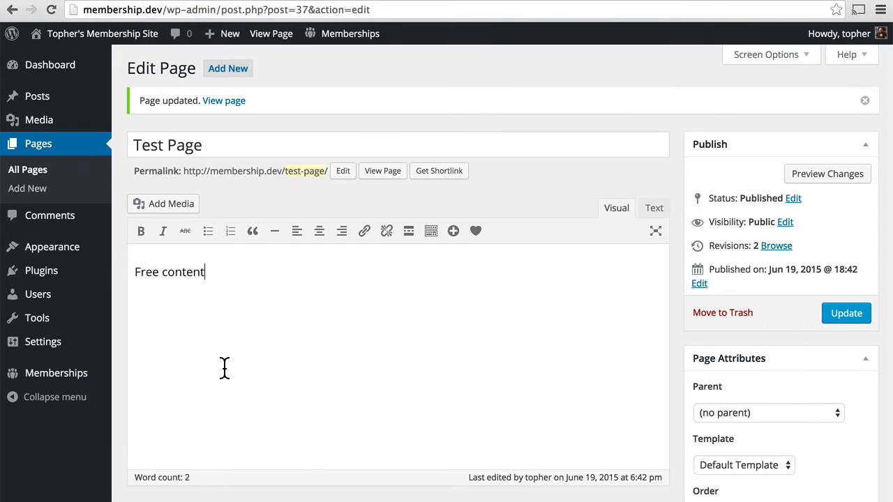
# - Paste the all-members shortcode below 'Free content', update Test Page, and check the live page
pyautogui.write('[membership]Will show up for all members[/membership]')
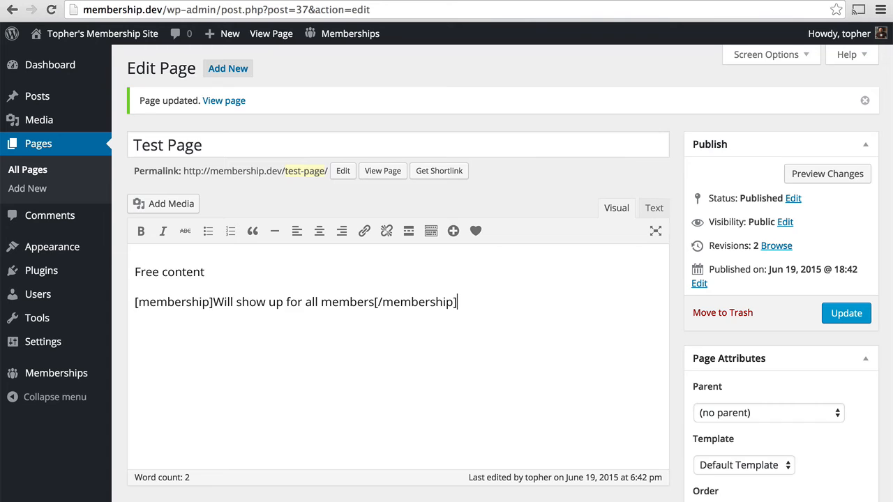
pyautogui.click(845, 313)
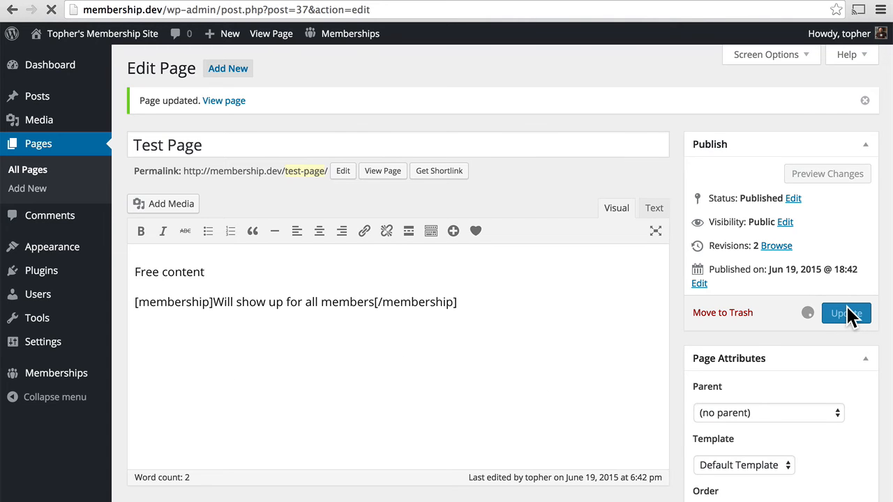
pyautogui.click(846, 313)
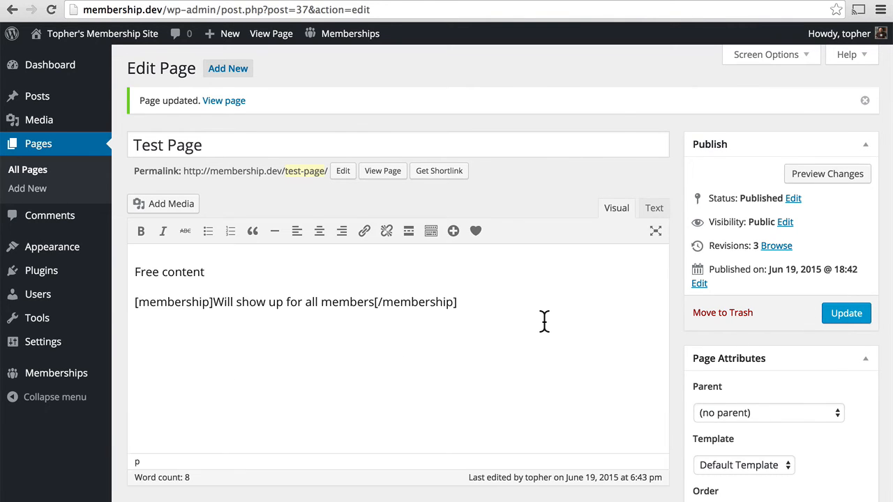
pyautogui.moveTo(315, 198)
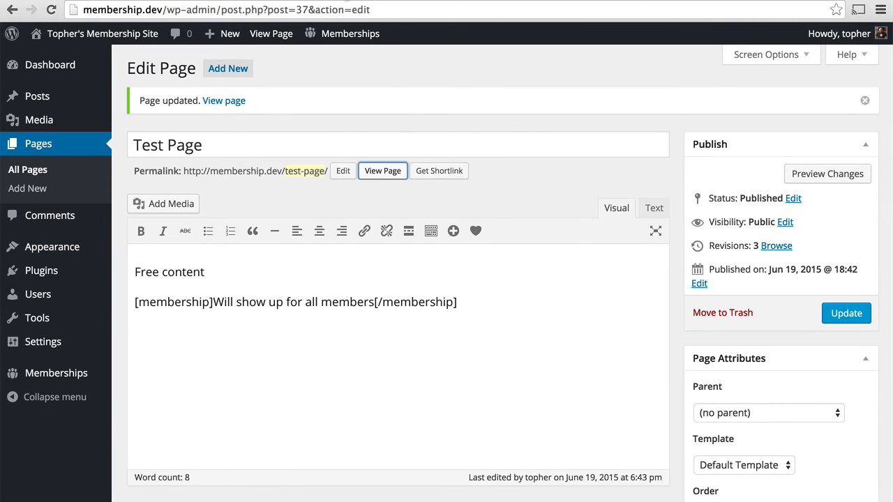
pyautogui.click(382, 171)
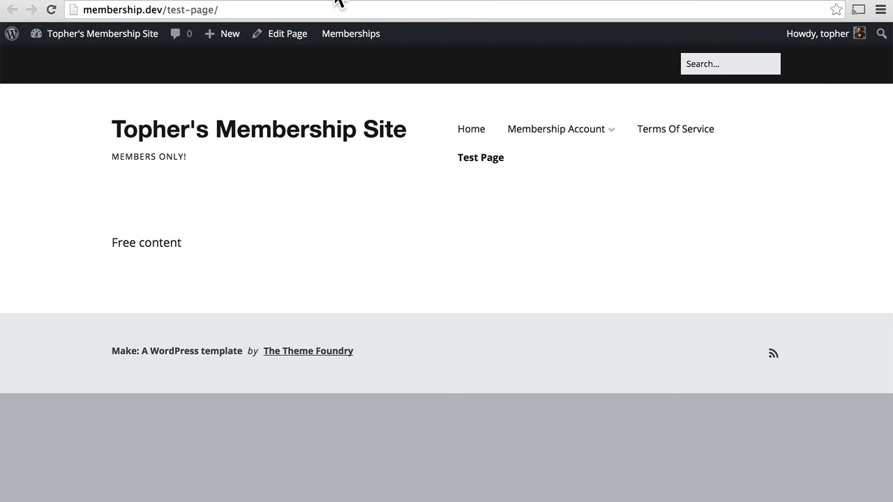
pyautogui.click(287, 34)
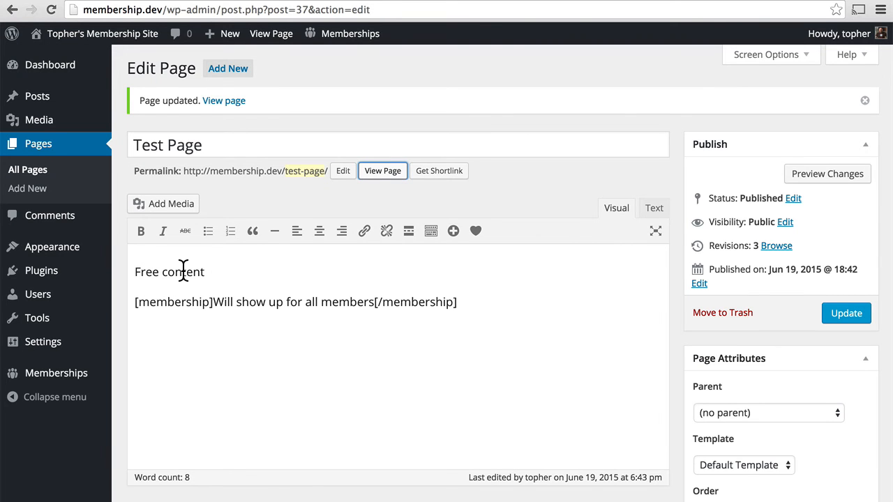
pyautogui.moveTo(390, 77)
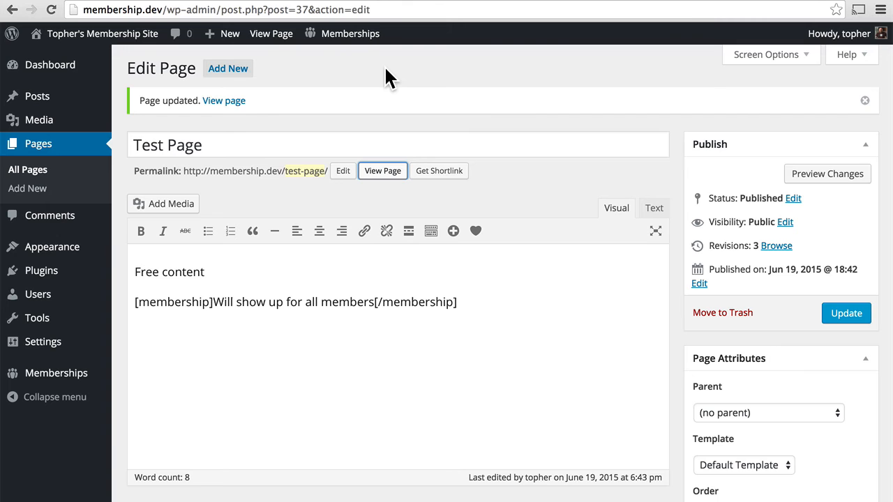
pyautogui.moveTo(454, 6)
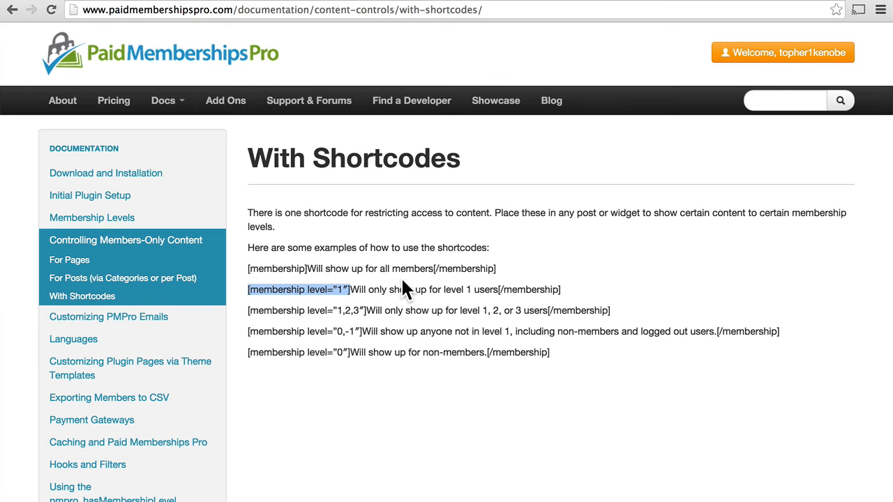
pyautogui.moveTo(496, 321)
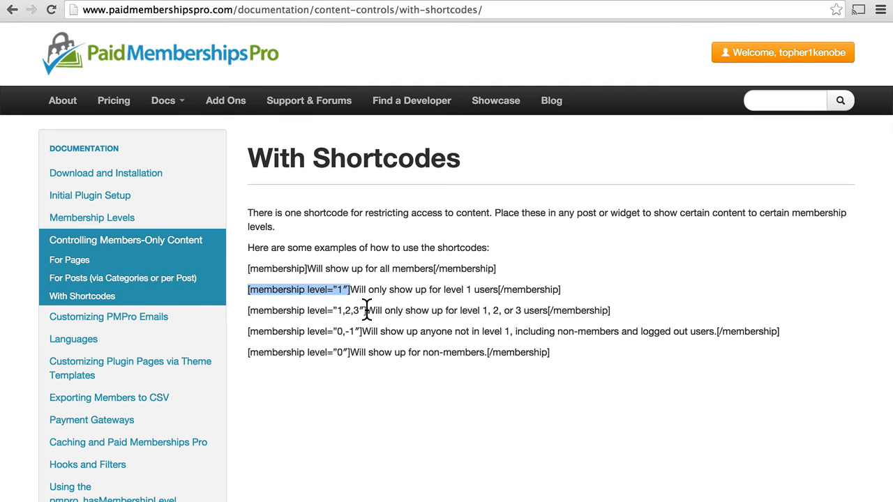
# - Select the [membership level="0"] non-members example in the PMPro docs
pyautogui.doubleClick(348, 309)
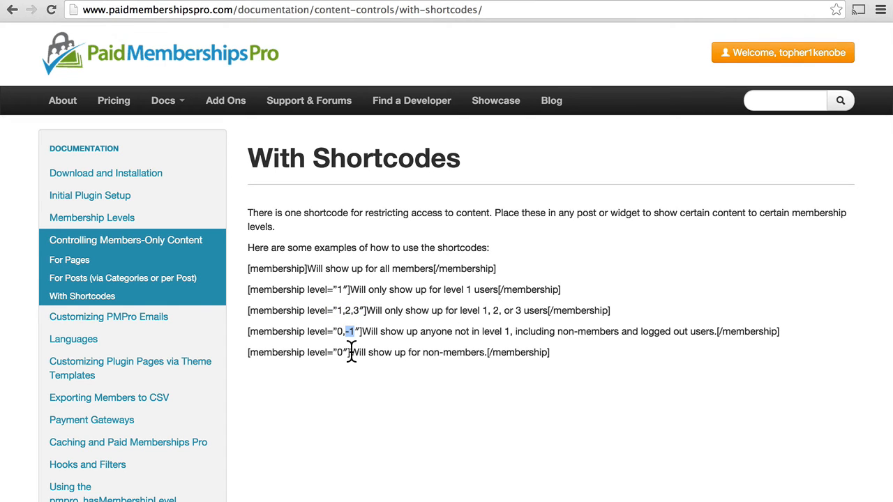
pyautogui.moveTo(250, 352); pyautogui.dragTo(348, 351)
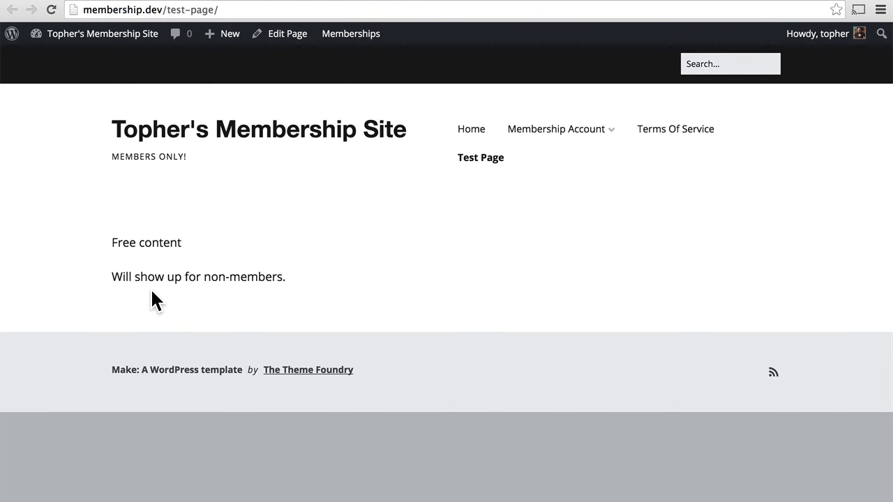
pyautogui.moveTo(195, 5)
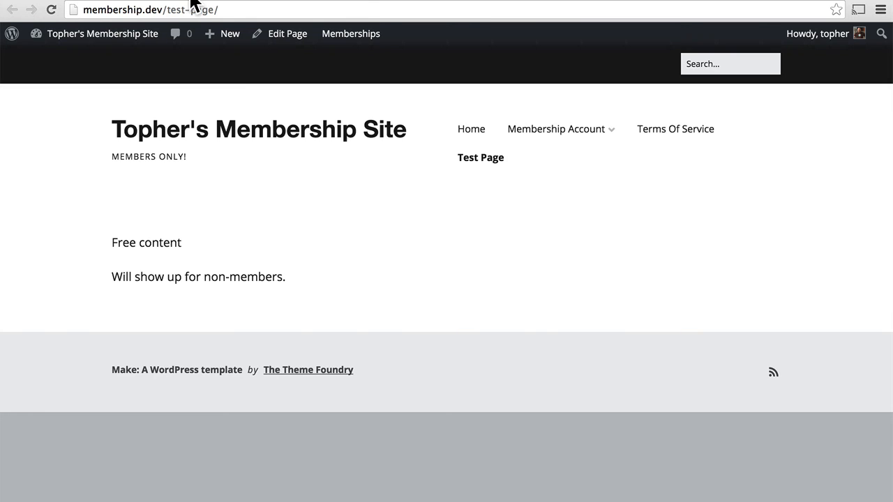
# - Return to editing Test Page and scroll to its Require Membership box
pyautogui.click(283, 34)
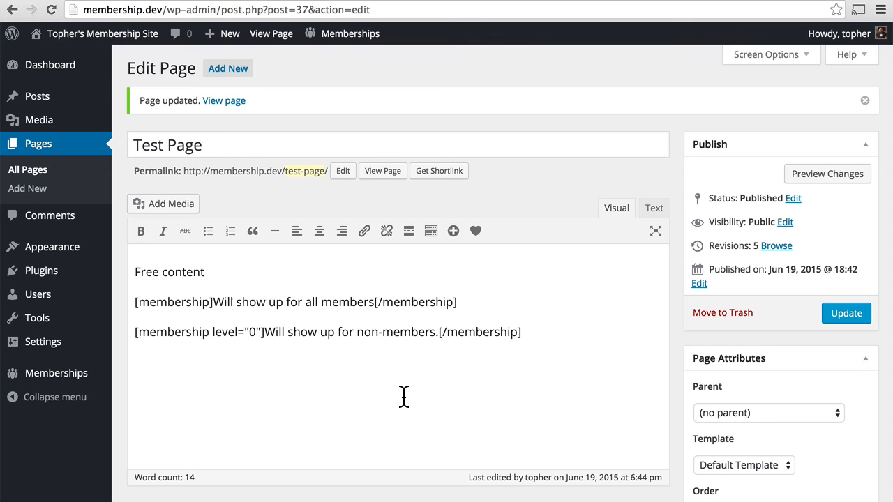
pyautogui.scroll(-3)
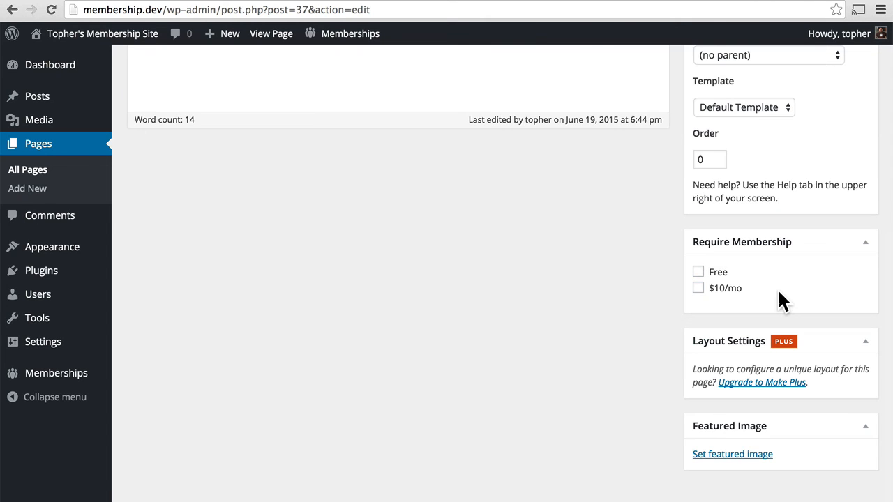